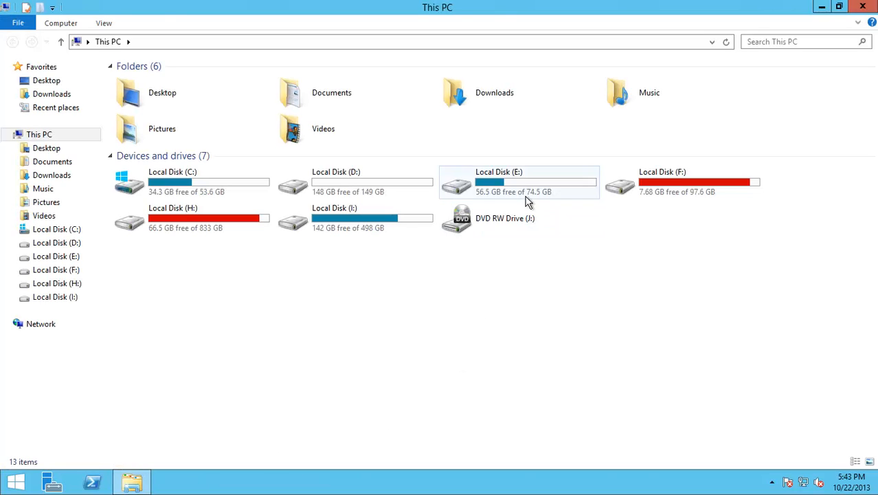
Mount the VMM disc image from Local Disk (E:) and launch setup from DVD Drive (K:)
{"action": "double_click", "coordinate": [499, 182]}
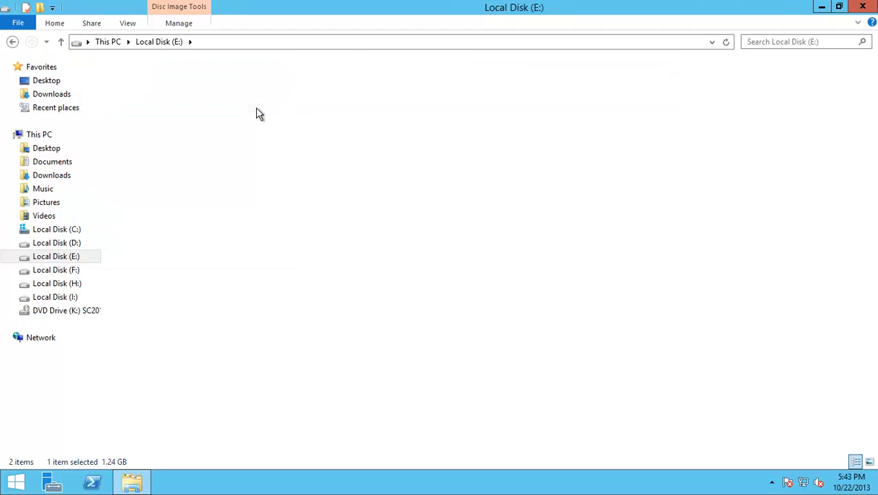
{"action": "left_click", "coordinate": [66, 310]}
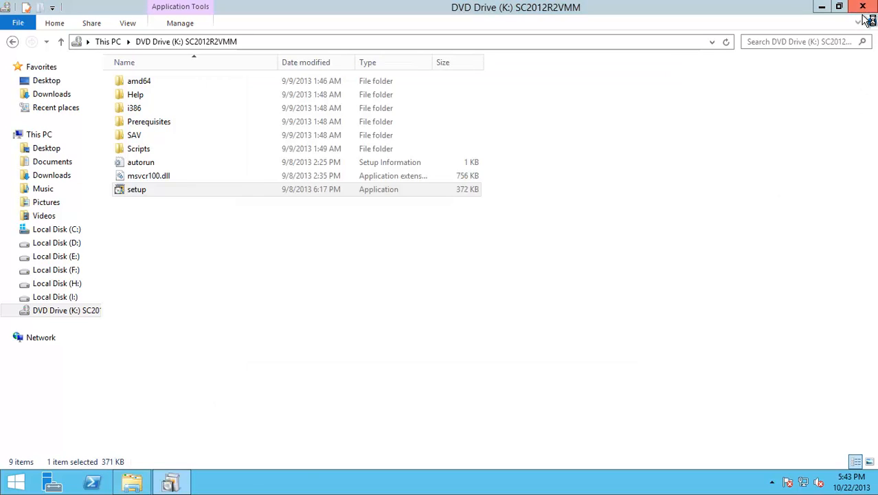
{"action": "double_click", "coordinate": [136, 190]}
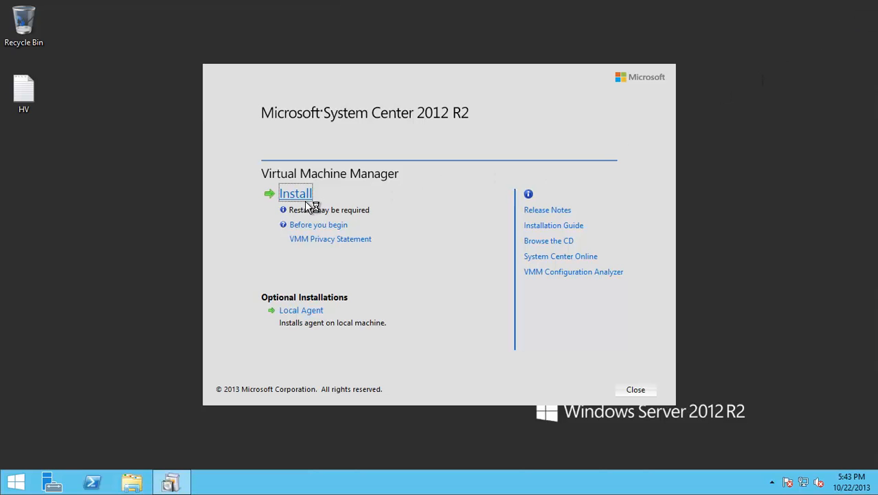
Start the installer and choose the VMM management server feature to install
{"action": "left_click", "coordinate": [295, 192]}
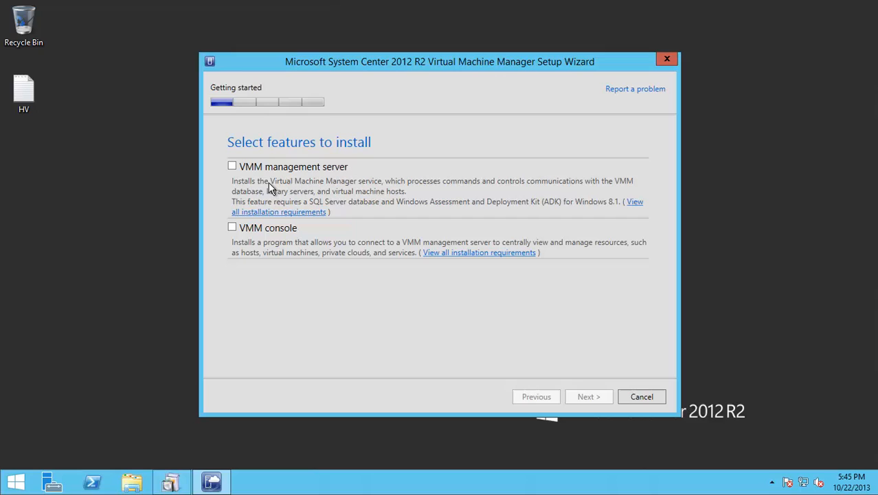
{"action": "left_click", "coordinate": [232, 165]}
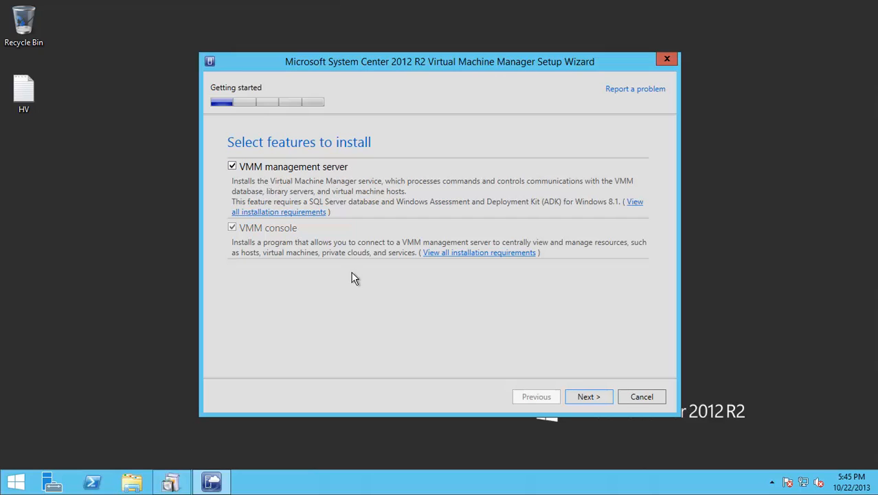
{"action": "left_click", "coordinate": [588, 396]}
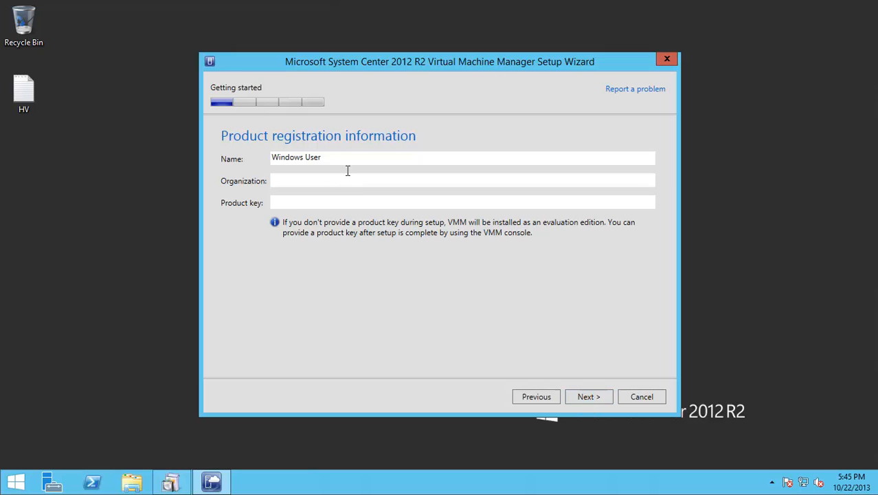
Register the product under the name Mohamed Radwan
{"action": "triple_click", "coordinate": [295, 157]}
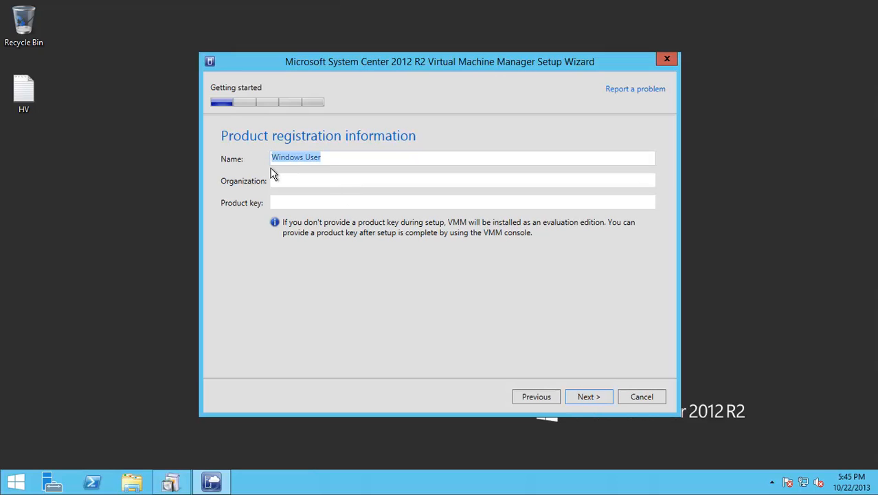
{"action": "type", "text": "Mohamed"}
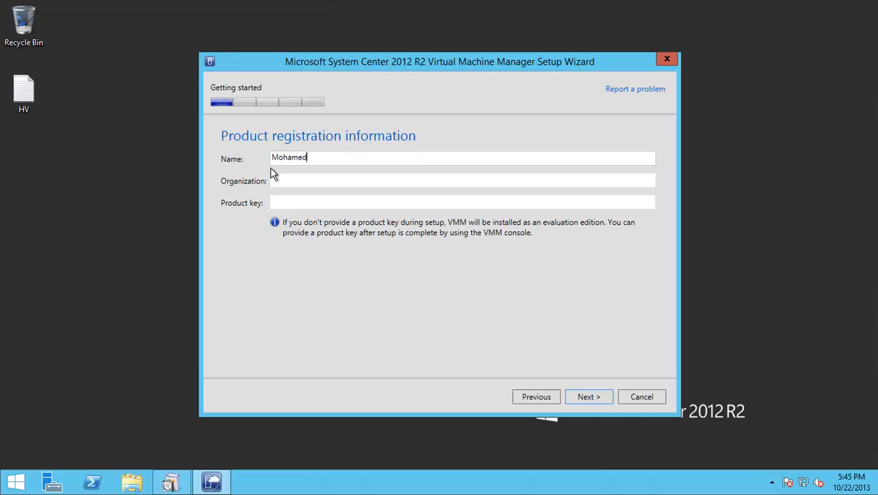
{"action": "type", "text": "Radwan"}
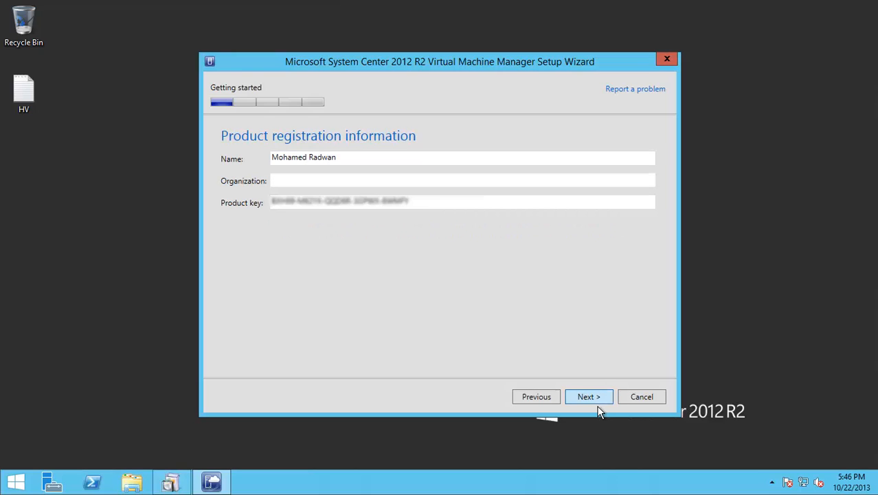
{"action": "left_click", "coordinate": [588, 395]}
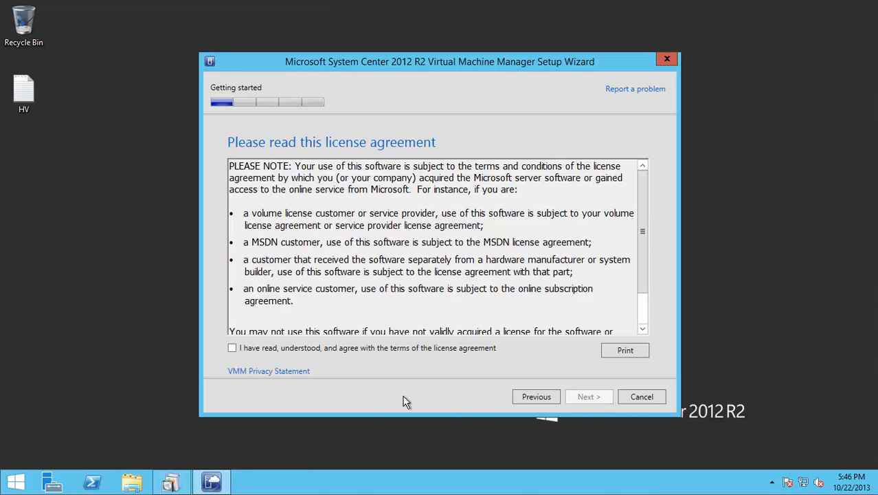
Accept the licence agreement and opt in to the Customer Experience Improvement Program
{"action": "left_click", "coordinate": [231, 347]}
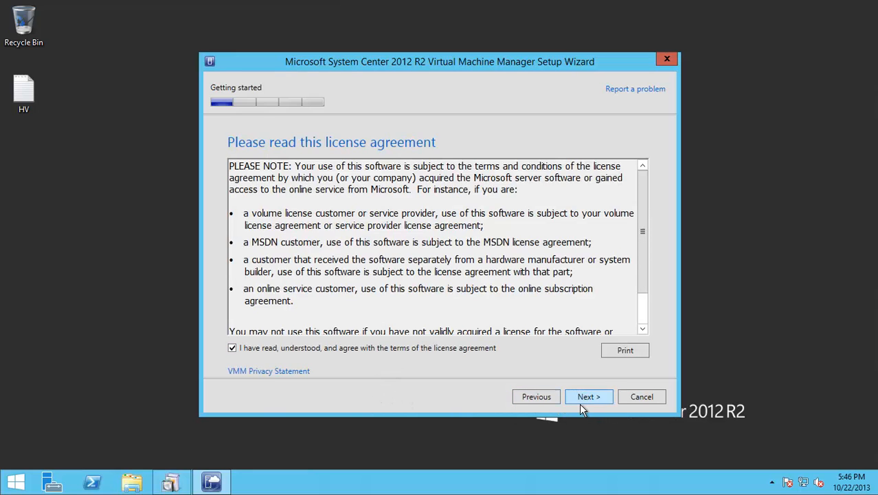
{"action": "left_click", "coordinate": [588, 396]}
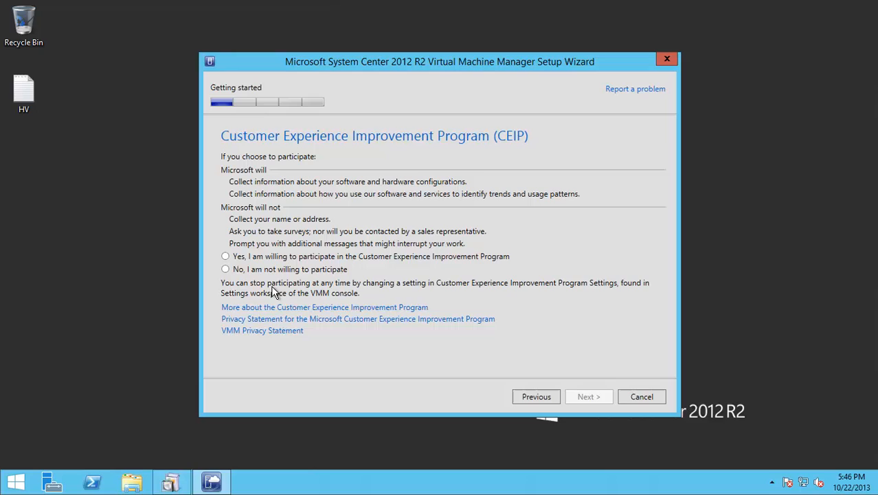
{"action": "left_click", "coordinate": [225, 256]}
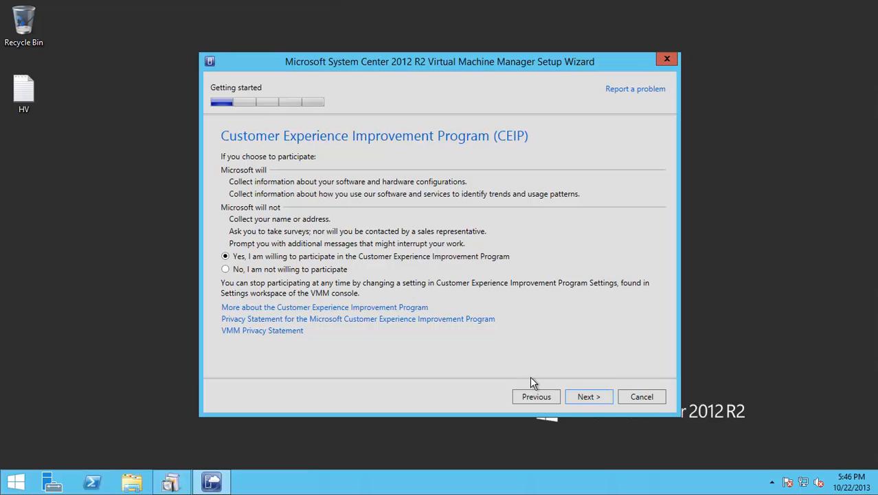
{"action": "left_click", "coordinate": [588, 396]}
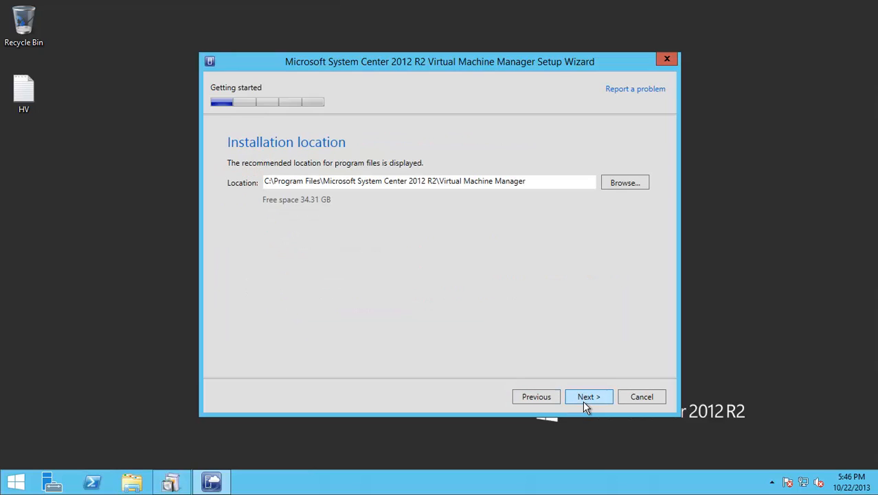
Keep the default installation location and pass the prerequisite check to reach database configuration
{"action": "left_click", "coordinate": [588, 396]}
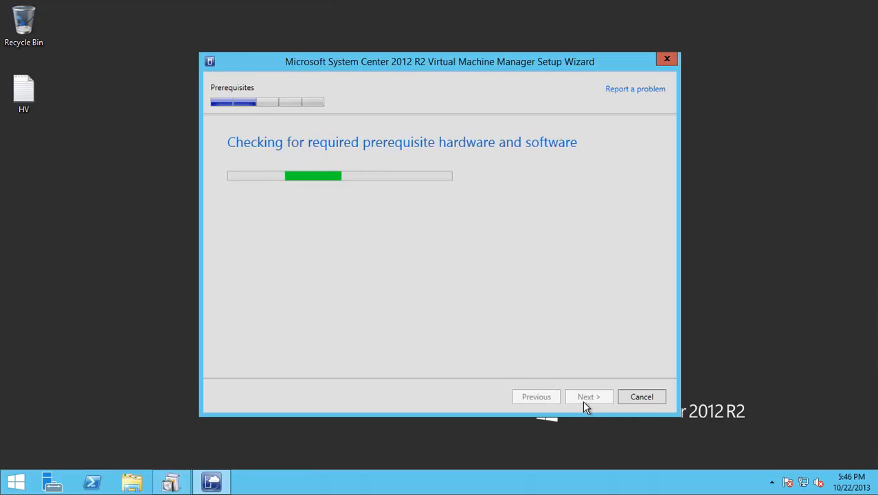
{"action": "left_click", "coordinate": [588, 396]}
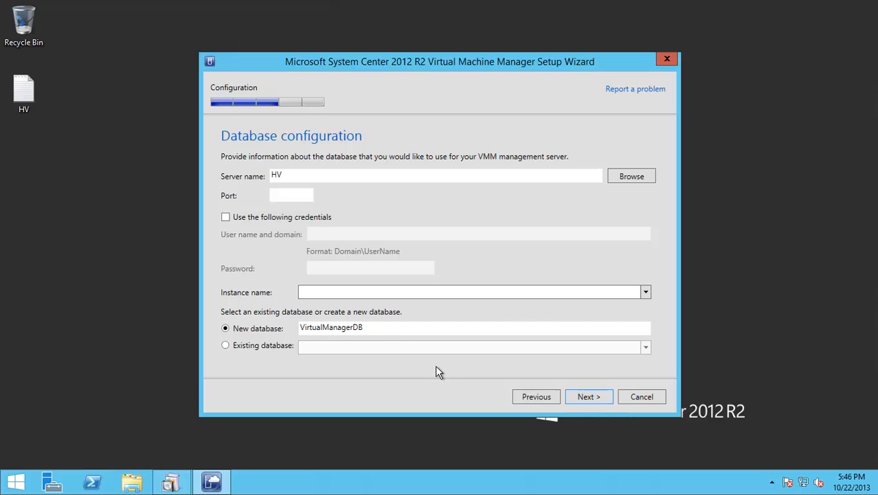
{"action": "mouse_move", "coordinate": [405, 289]}
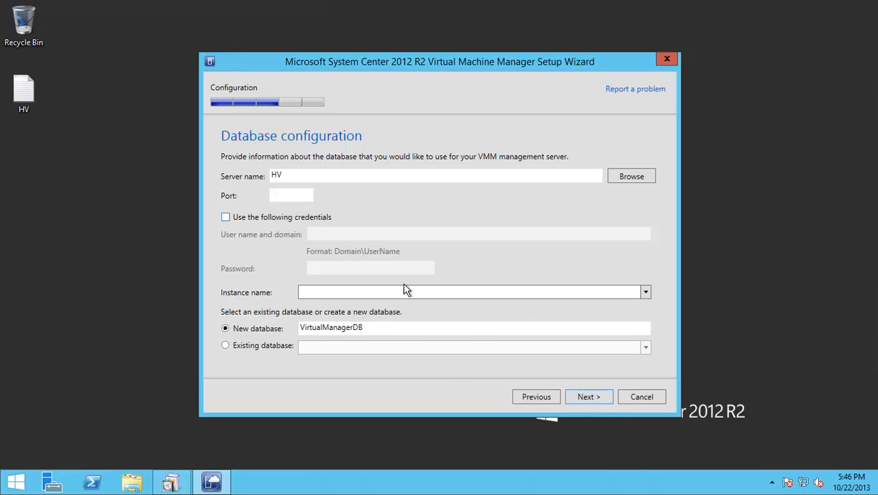
{"action": "mouse_move", "coordinate": [588, 396]}
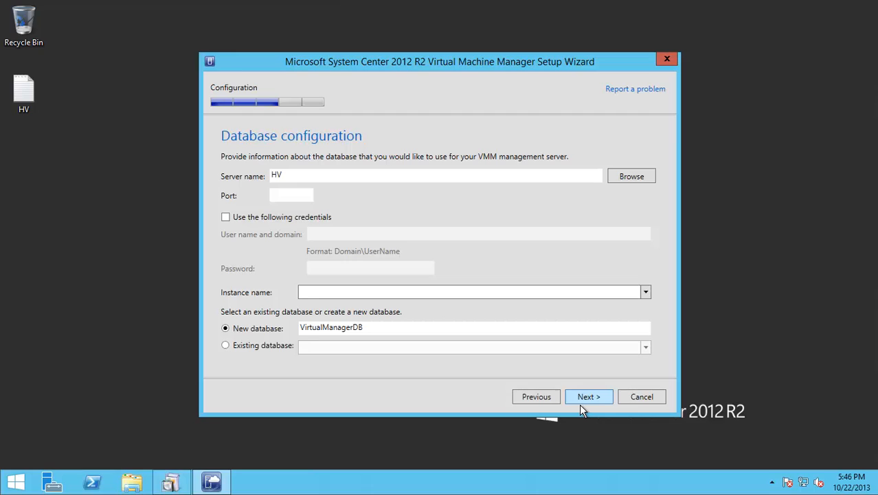
{"action": "left_click", "coordinate": [588, 396]}
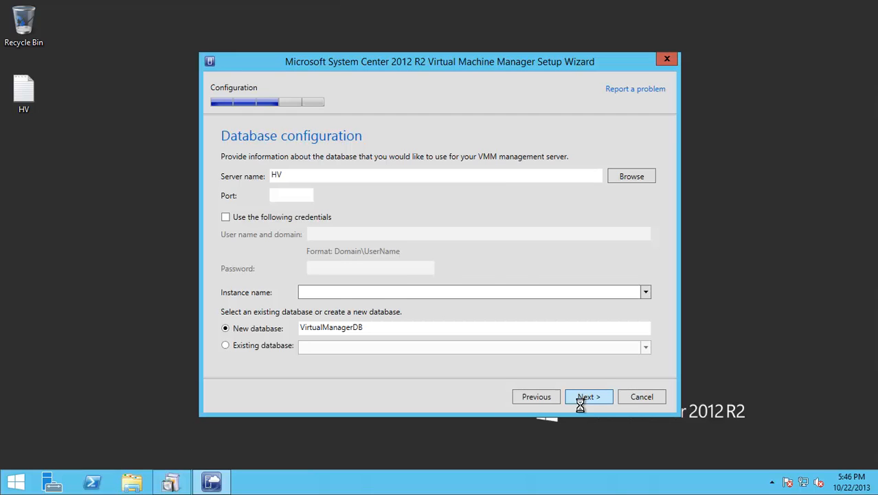
Accept the default VirtualManagerDB database and run the VMM service as DOM\SCVMMService with its password
{"action": "left_click", "coordinate": [588, 396]}
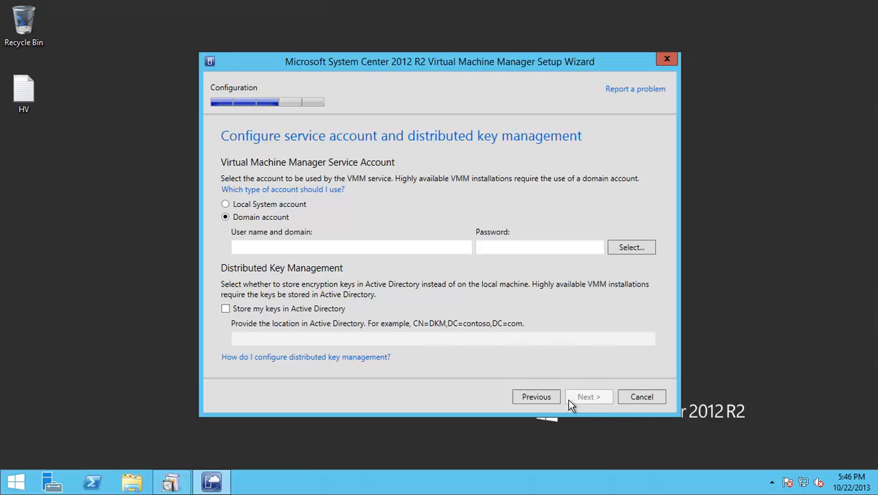
{"action": "left_click", "coordinate": [351, 247]}
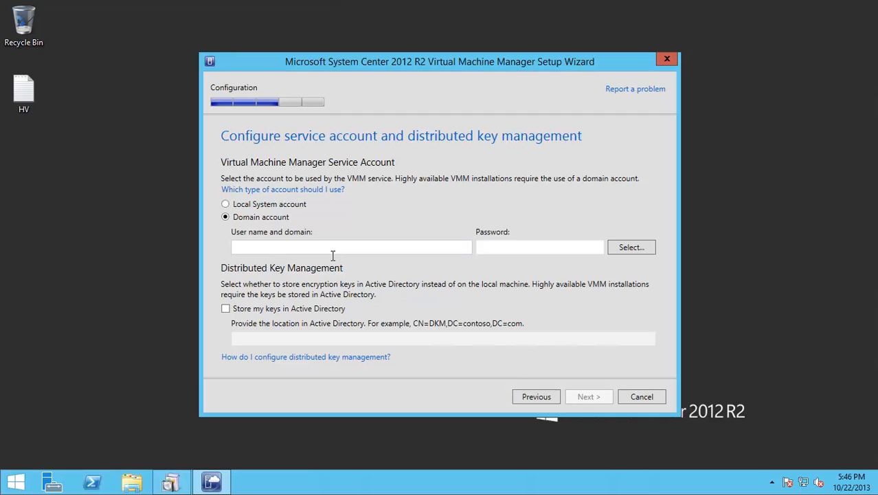
{"action": "type", "text": "DOM"}
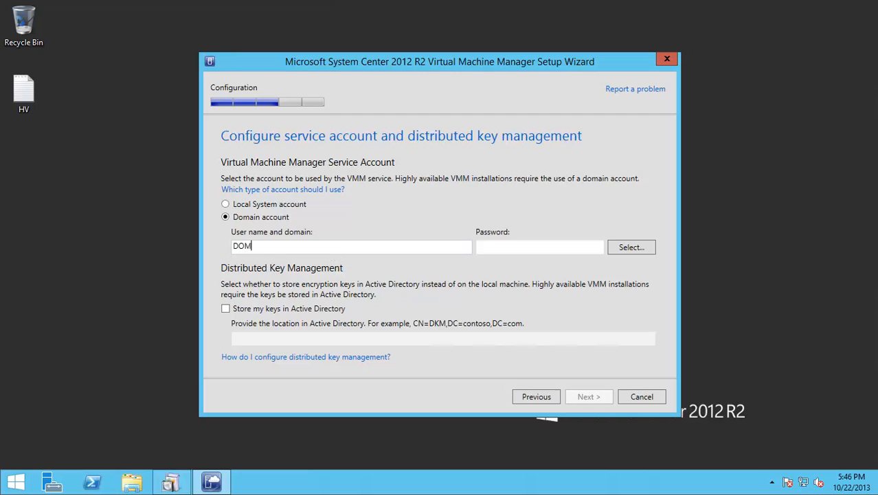
{"action": "type", "text": "\\s"}
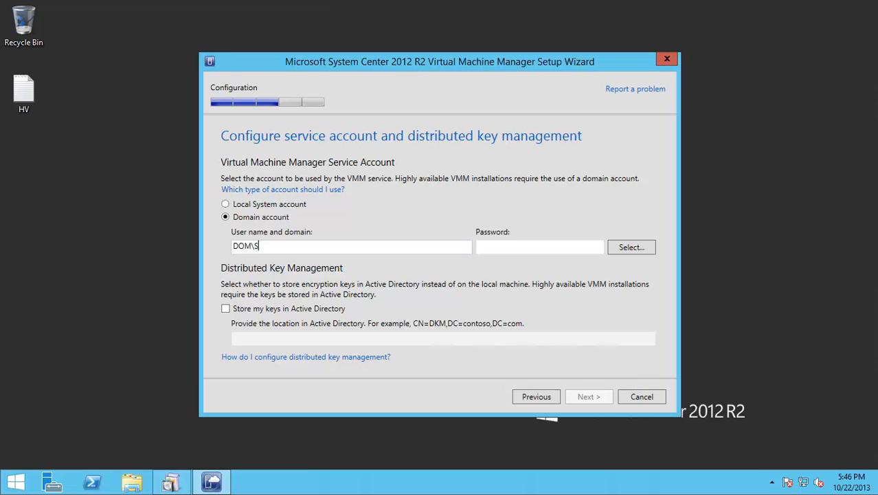
{"action": "type", "text": "CVMM"}
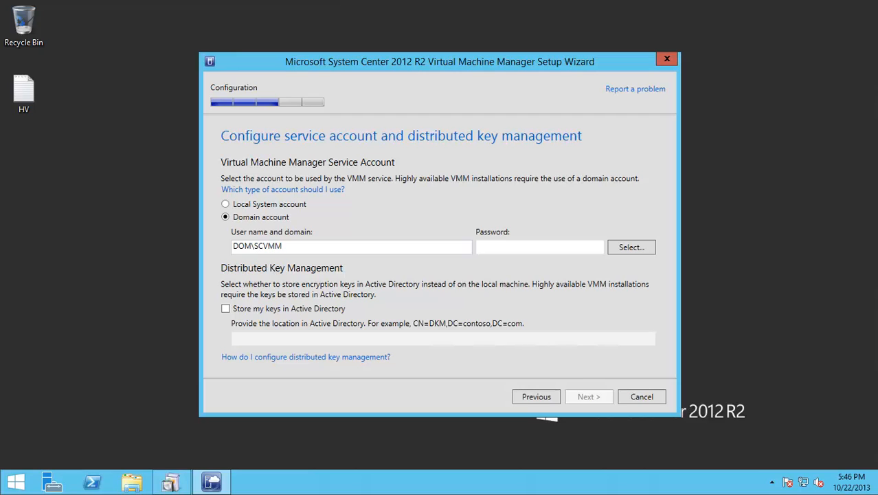
{"action": "type", "text": "Service"}
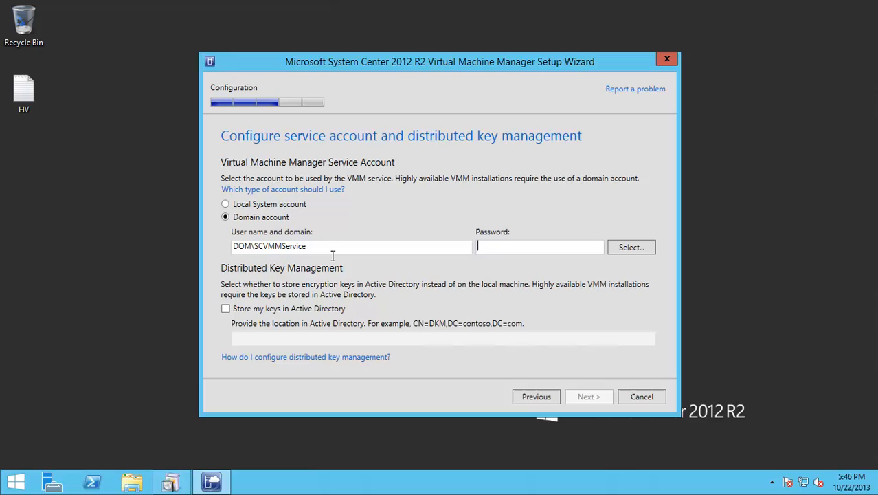
{"action": "type", "text": "•••"}
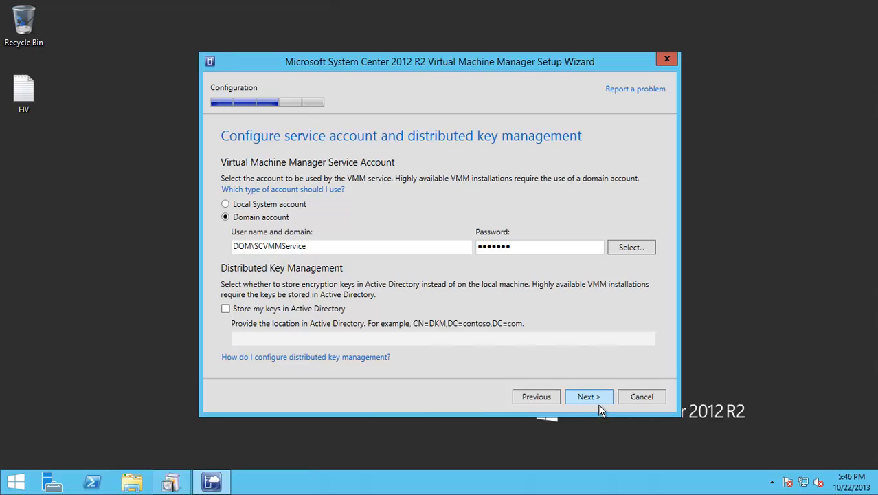
{"action": "left_click", "coordinate": [588, 396]}
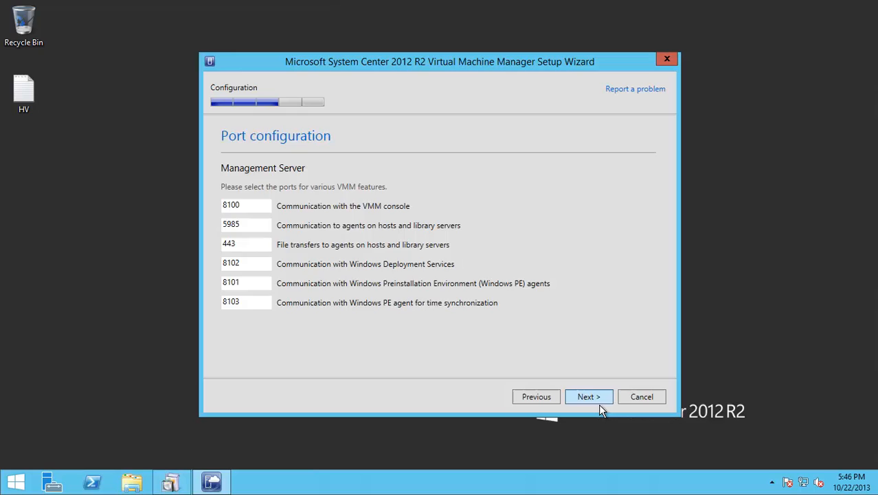
Keep the default ports and point the library share at I:\TFS-SCVMM-Library
{"action": "left_click", "coordinate": [588, 396]}
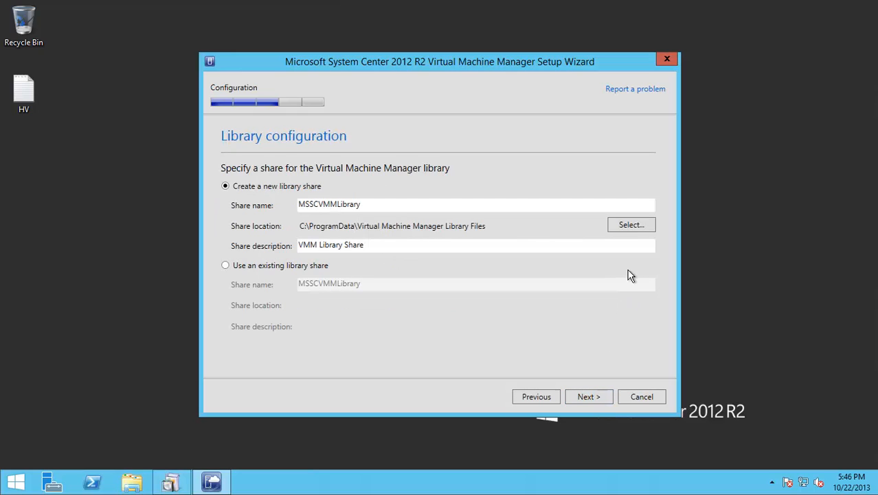
{"action": "left_click", "coordinate": [630, 224]}
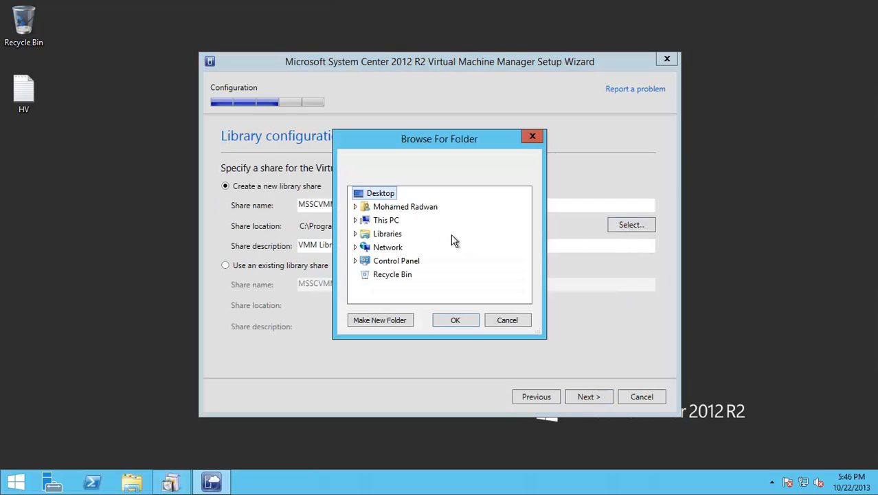
{"action": "left_click", "coordinate": [354, 219]}
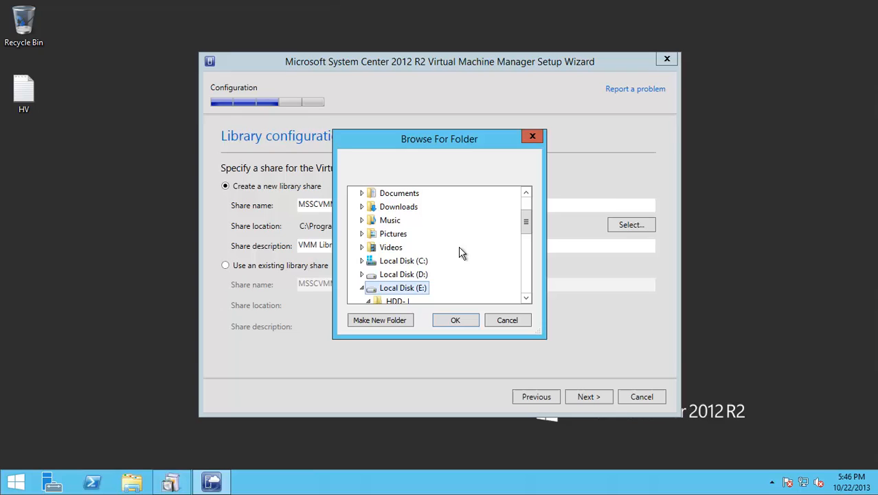
{"action": "left_click", "coordinate": [363, 288]}
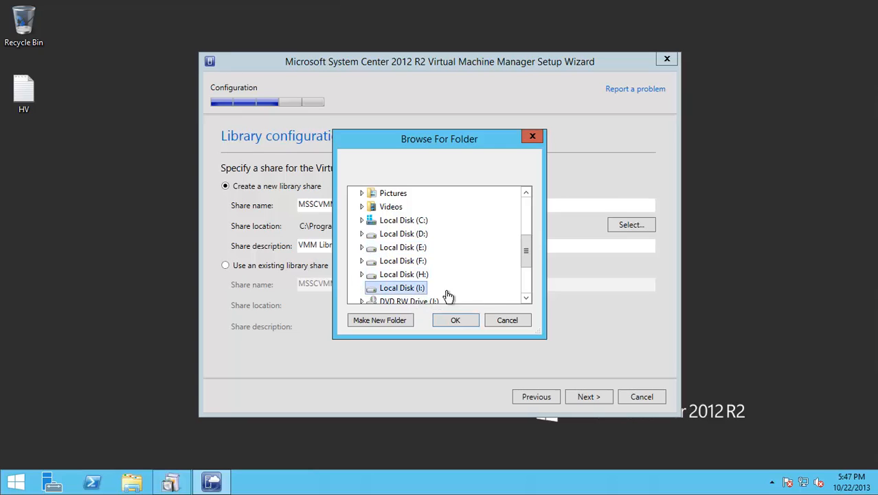
{"action": "scroll", "scroll_direction": "down", "scroll_amount": 3}
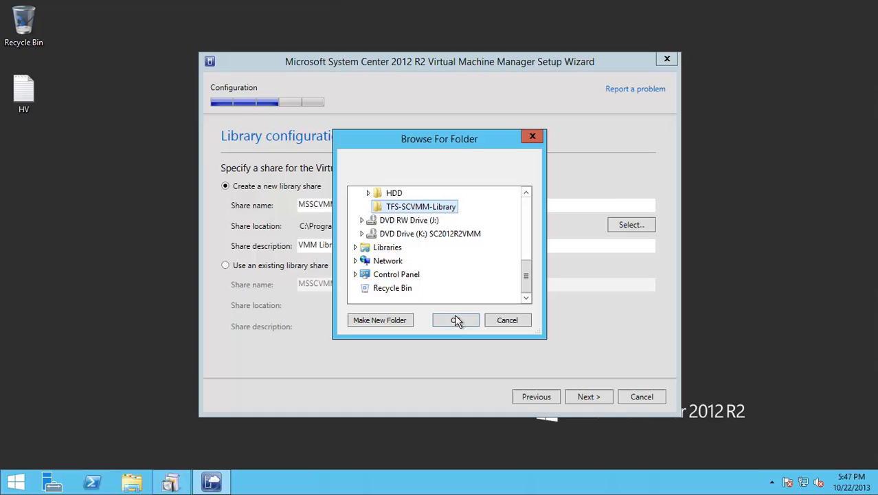
{"action": "left_click", "coordinate": [456, 319]}
{"action": "type", "text": "TFS "}
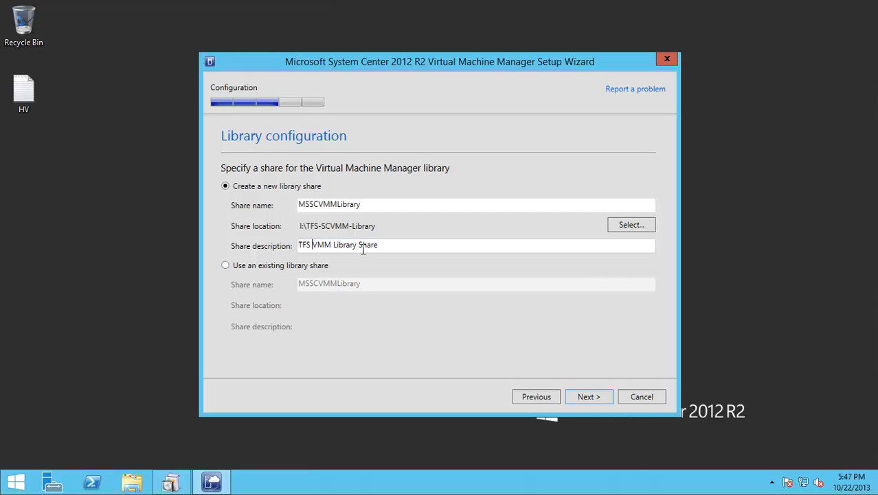
Change the share description to TFS VMM Library and reach the installation summary
{"action": "double_click", "coordinate": [365, 245]}
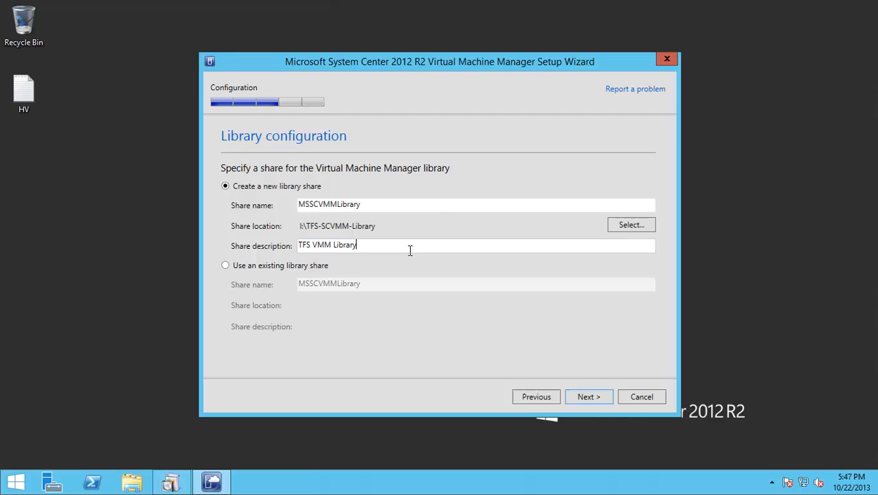
{"action": "mouse_move", "coordinate": [588, 395]}
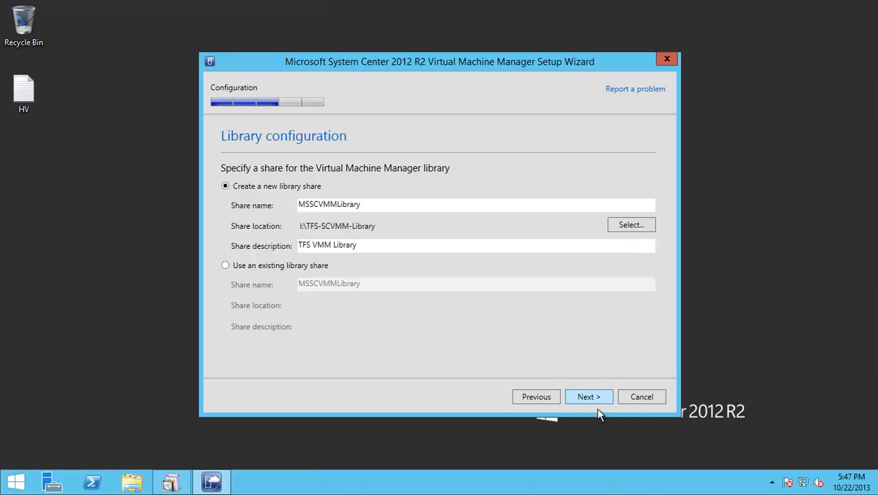
{"action": "left_click", "coordinate": [588, 395]}
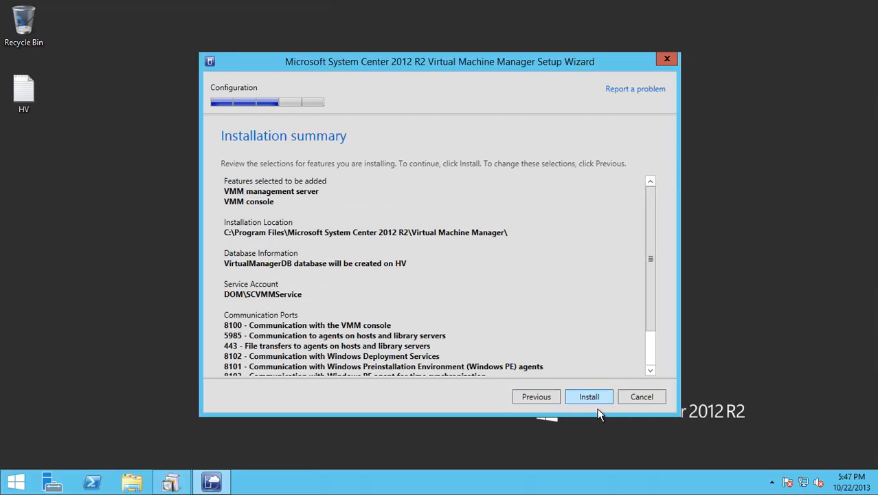
Install the VMM management server and VMM console
{"action": "left_click", "coordinate": [588, 395]}
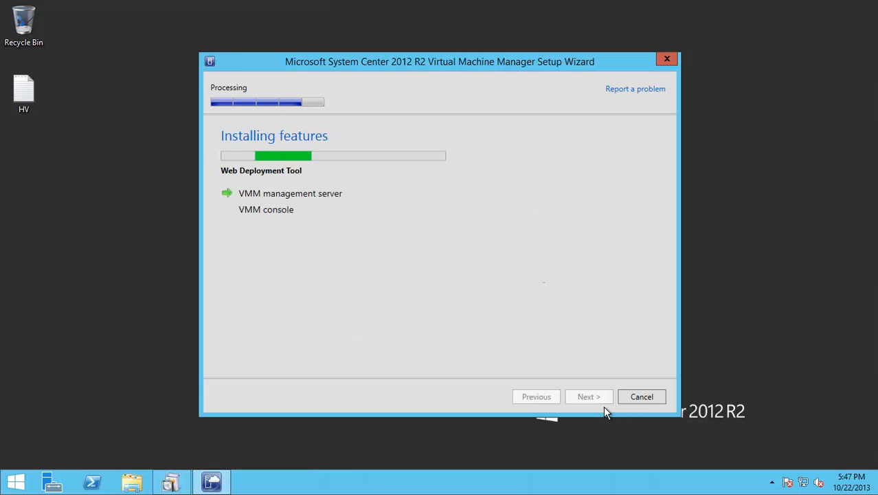
{"action": "mouse_move", "coordinate": [579, 343]}
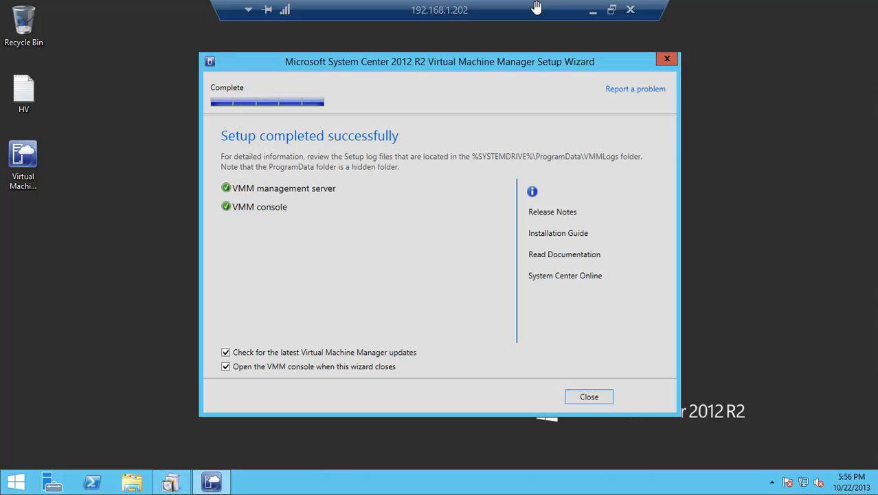
{"action": "mouse_move", "coordinate": [736, 328]}
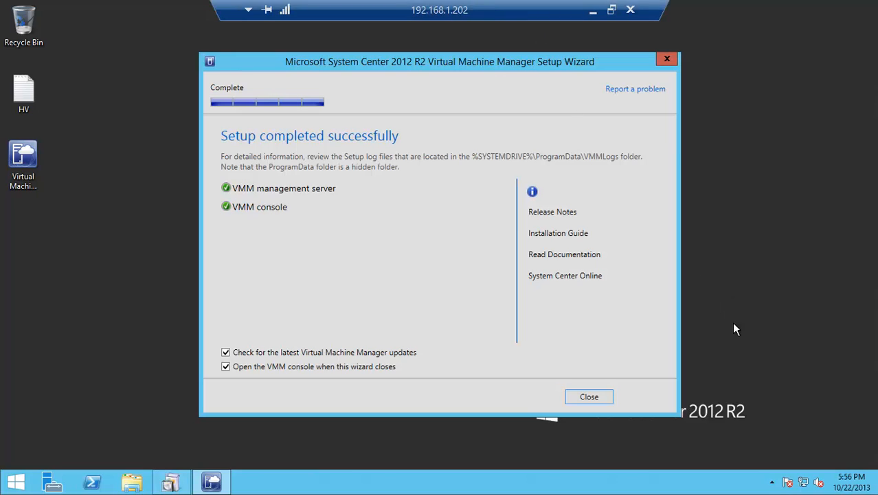
Close the completed setup wizard and the Windows Update page in Internet Explorer
{"action": "left_click", "coordinate": [226, 365]}
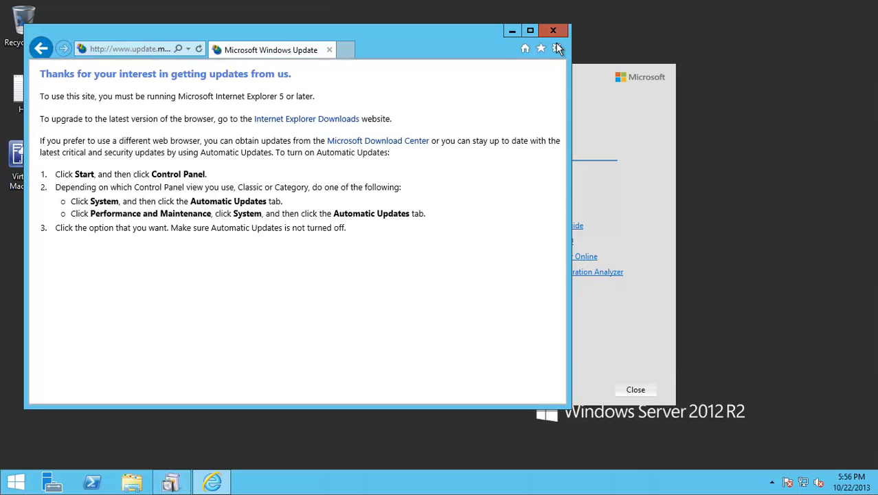
{"action": "left_click", "coordinate": [553, 30]}
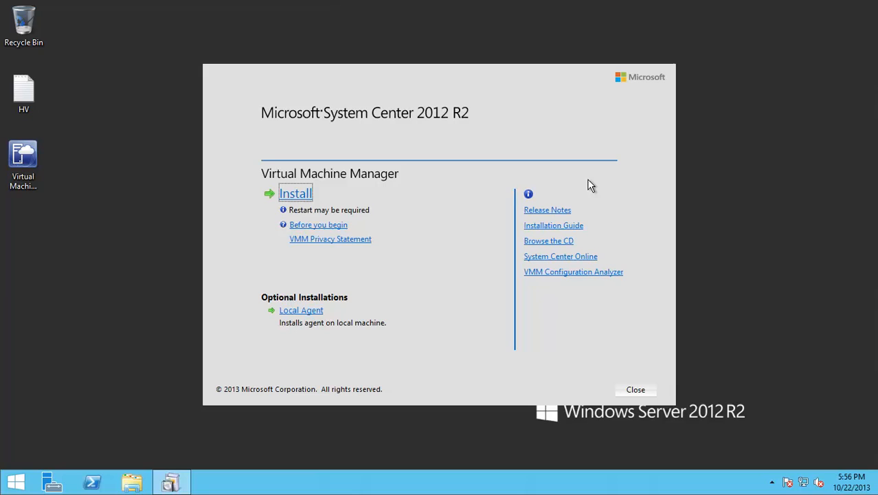